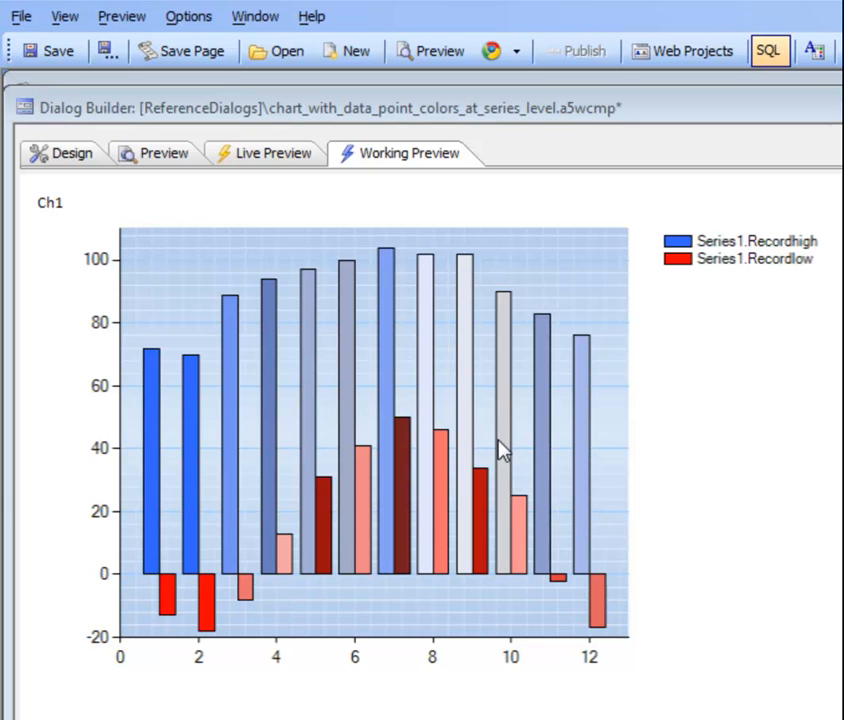
mouse_move(632, 276)
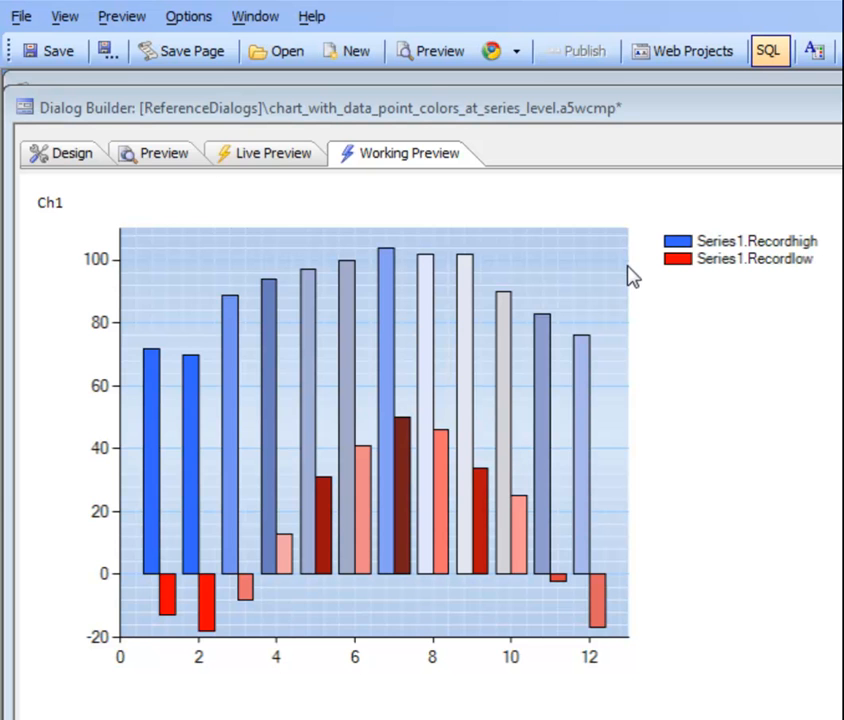
mouse_move(724, 258)
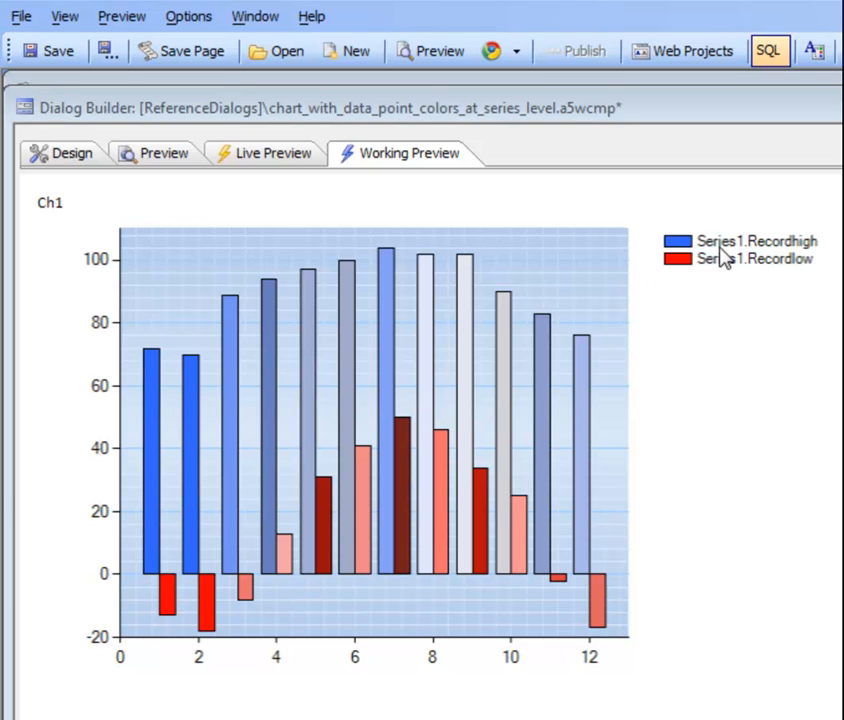
mouse_move(164, 414)
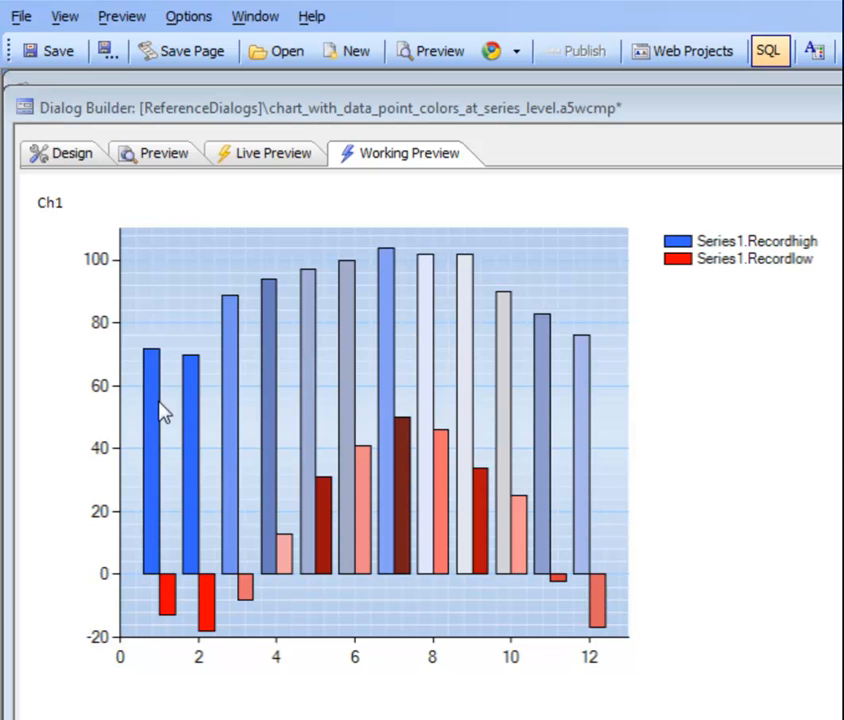
mouse_move(154, 418)
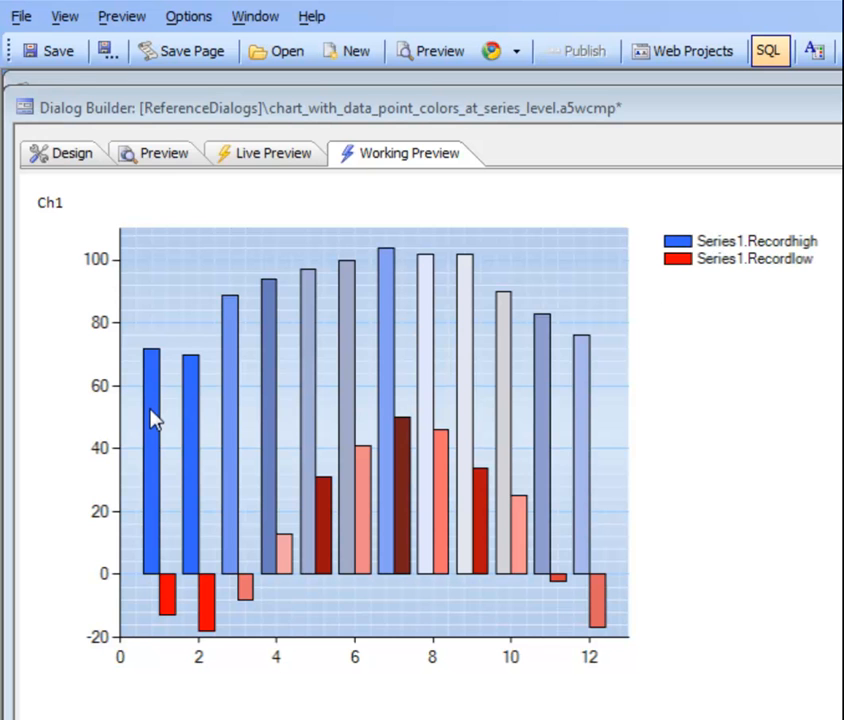
mouse_move(278, 460)
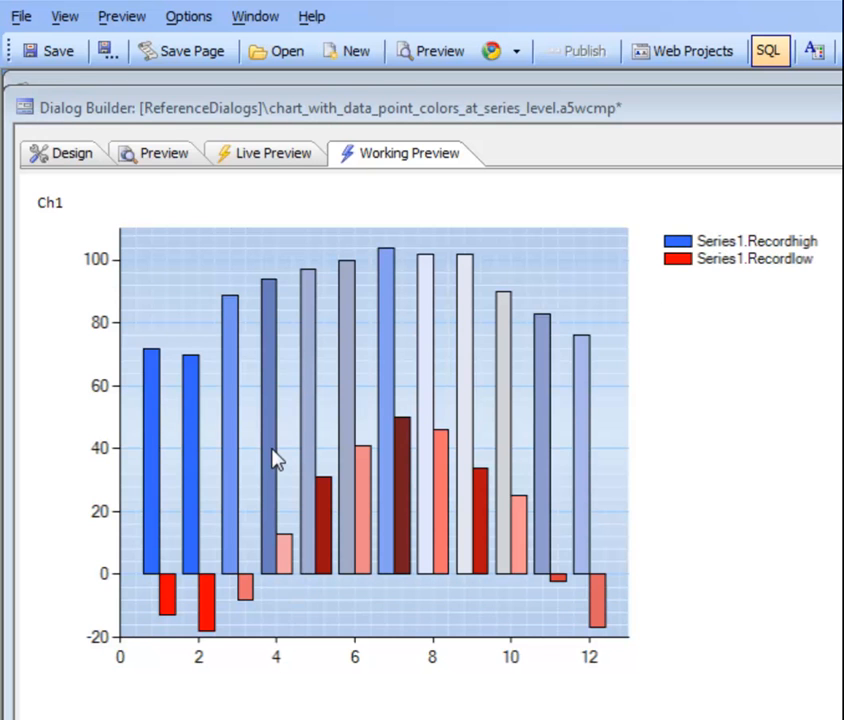
mouse_move(392, 440)
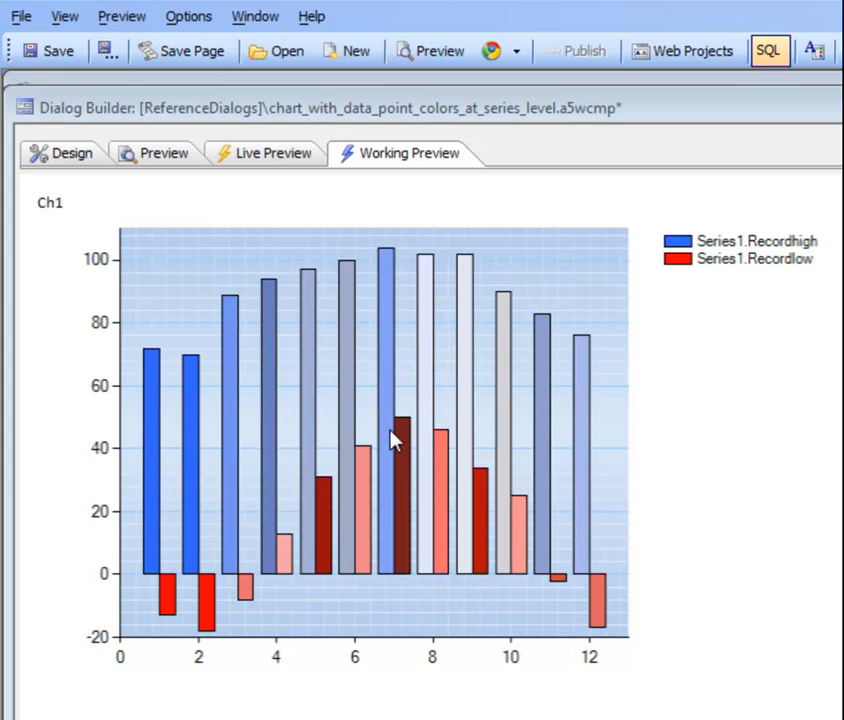
mouse_move(444, 436)
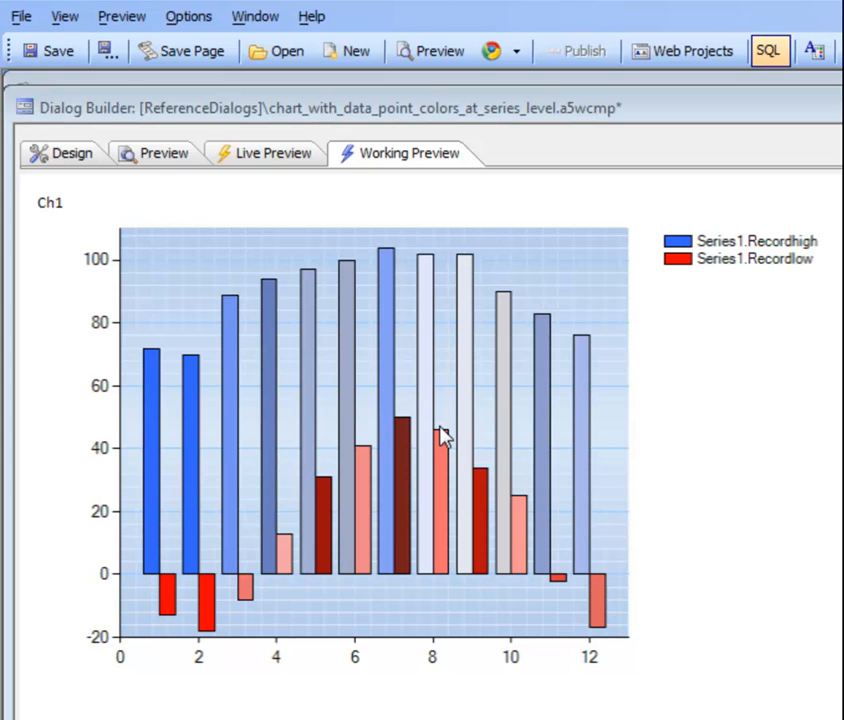
mouse_move(232, 396)
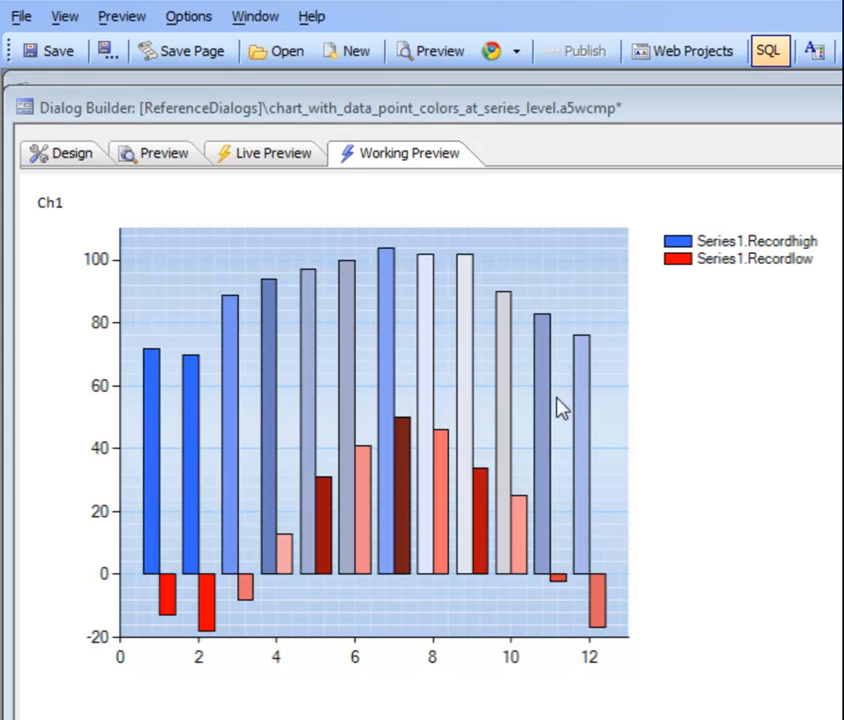
mouse_move(644, 324)
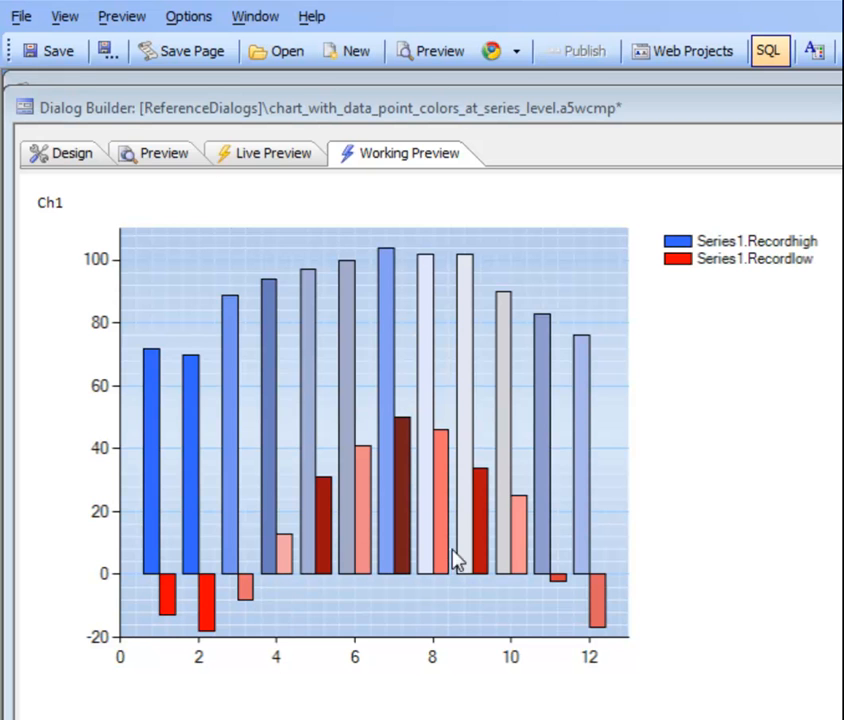
mouse_move(596, 604)
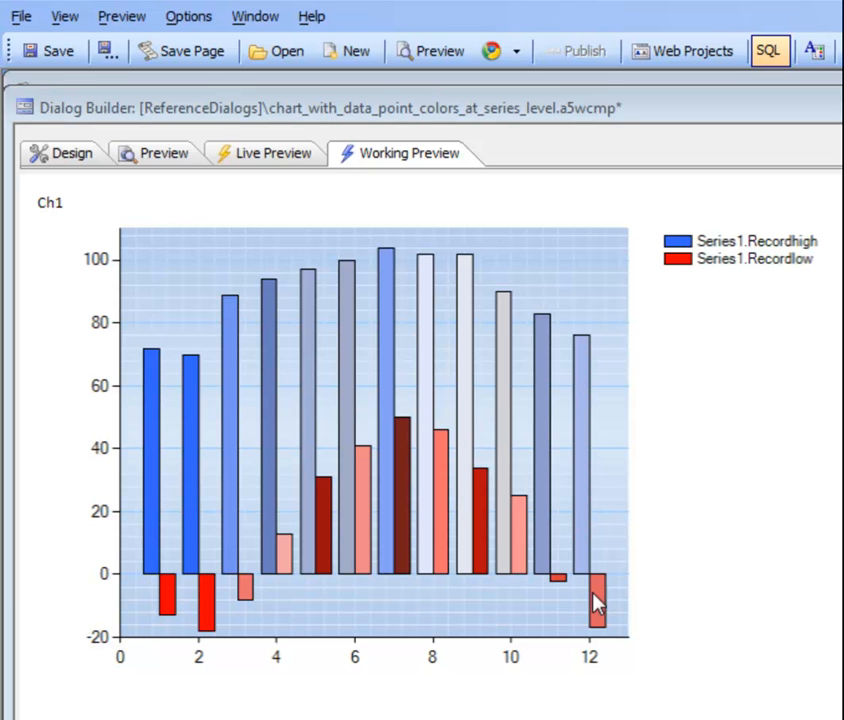
mouse_move(184, 458)
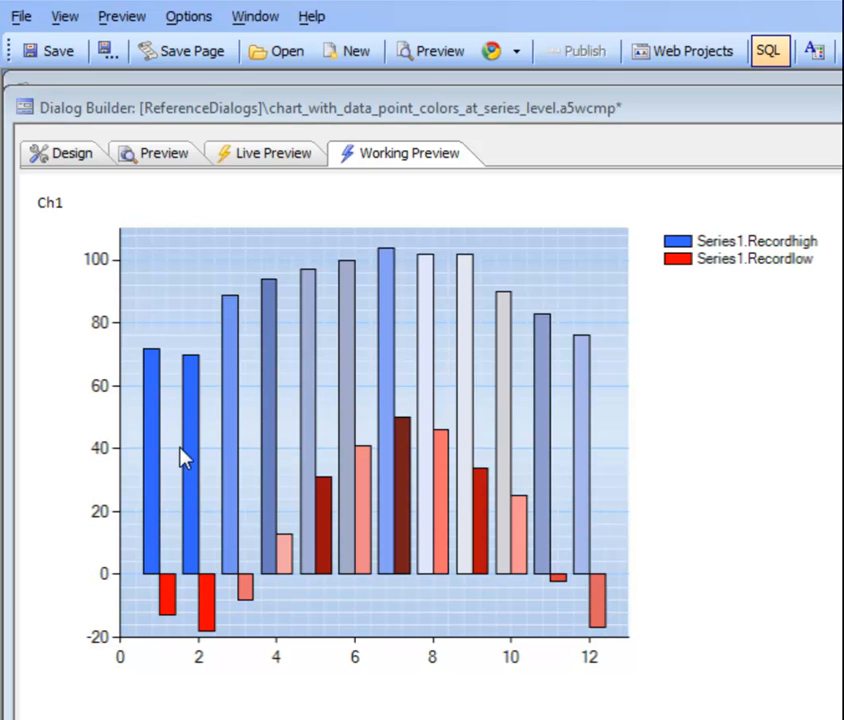
mouse_move(578, 424)
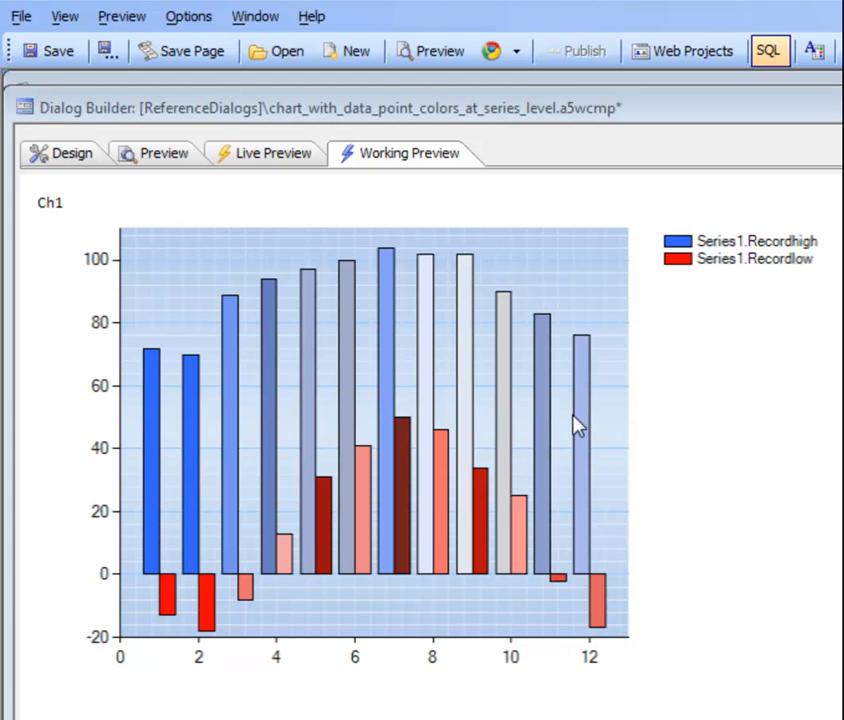
mouse_move(150, 352)
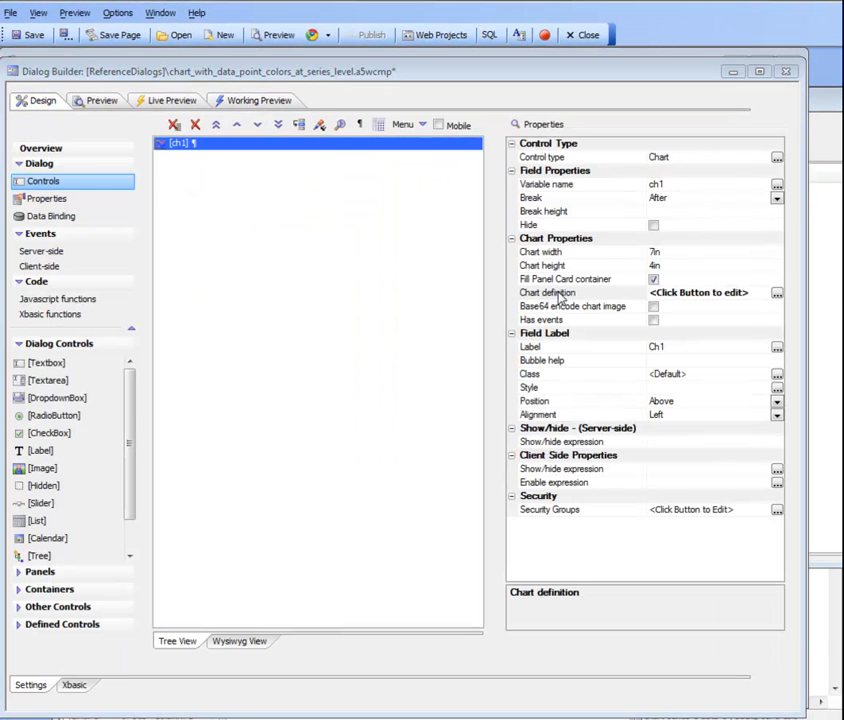
Review the chart's Data Point Styles and switch the style definition to Edit as CSS.
click(776, 292)
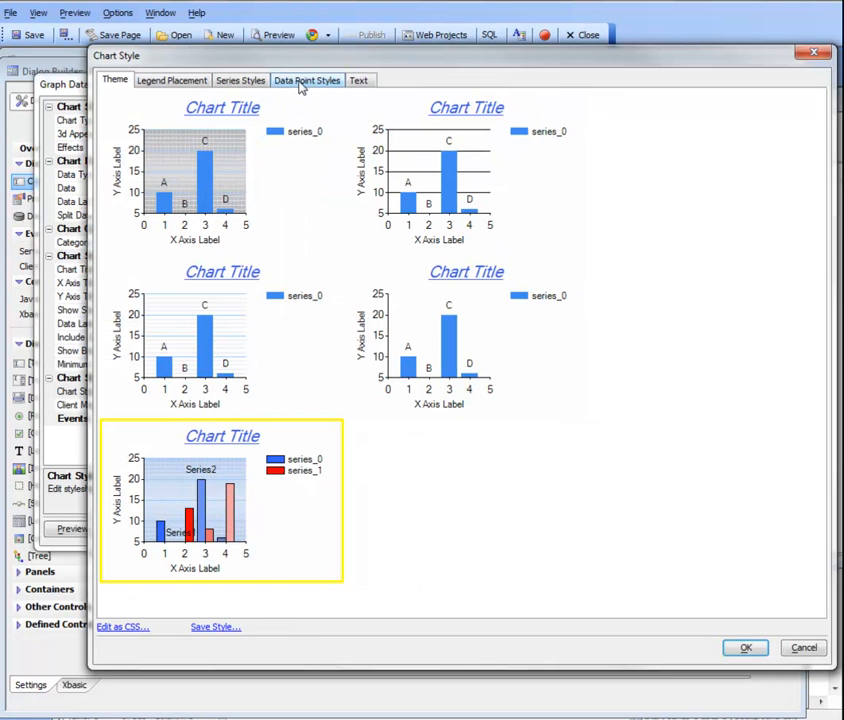
mouse_move(312, 86)
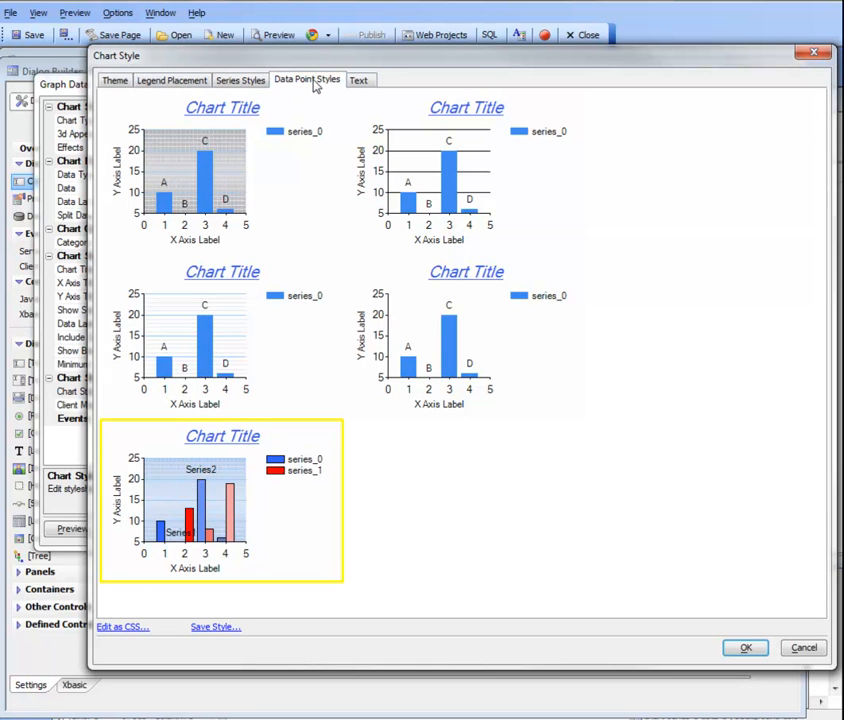
click(308, 80)
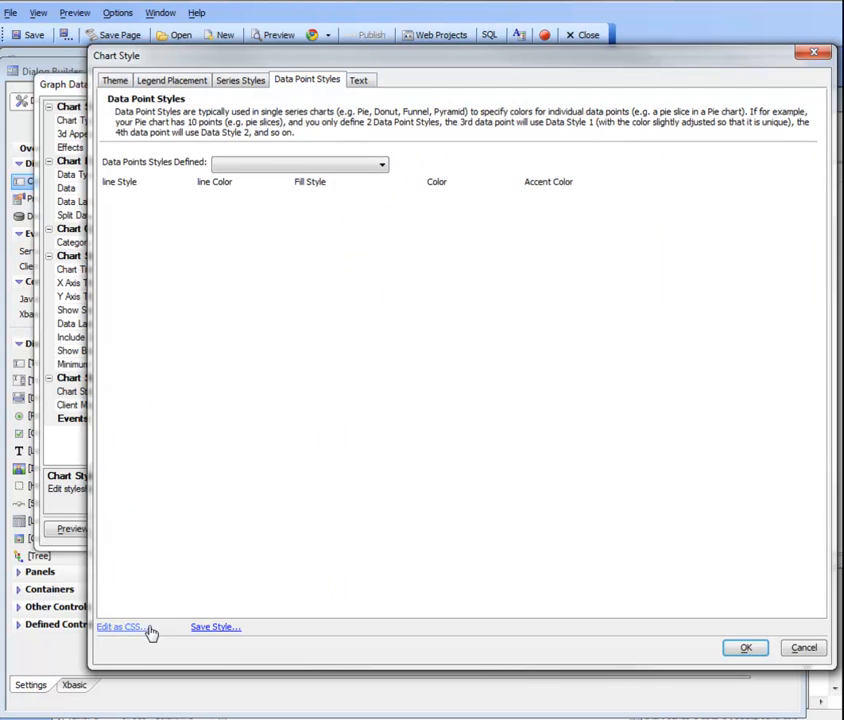
click(120, 628)
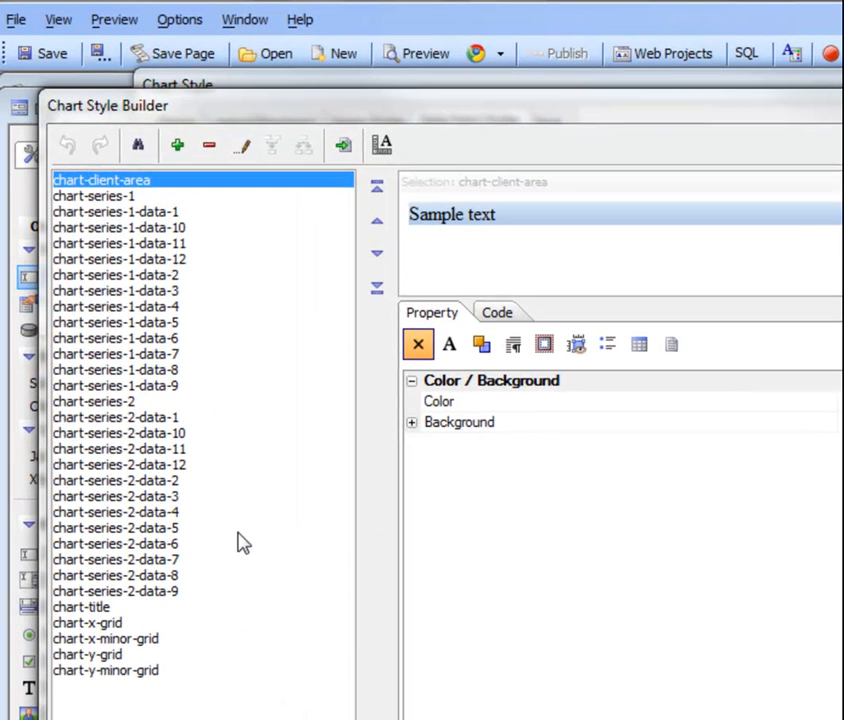
mouse_move(182, 396)
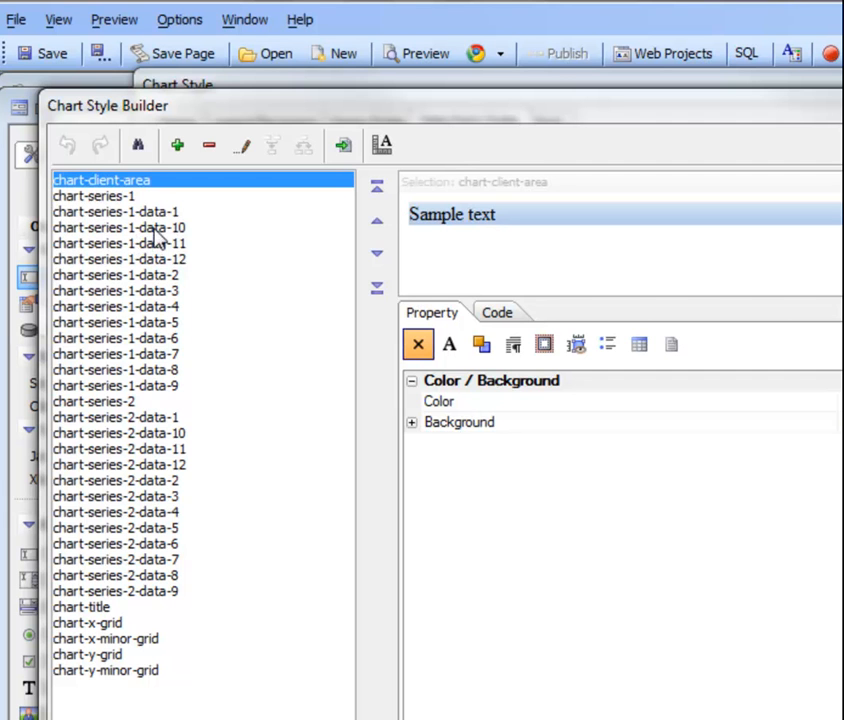
mouse_move(160, 236)
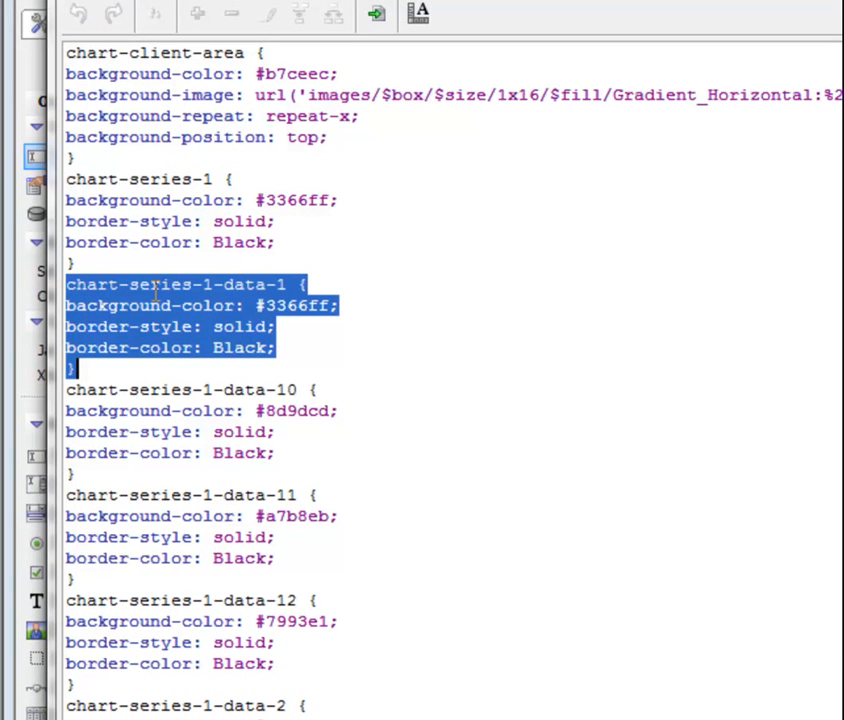
mouse_move(156, 390)
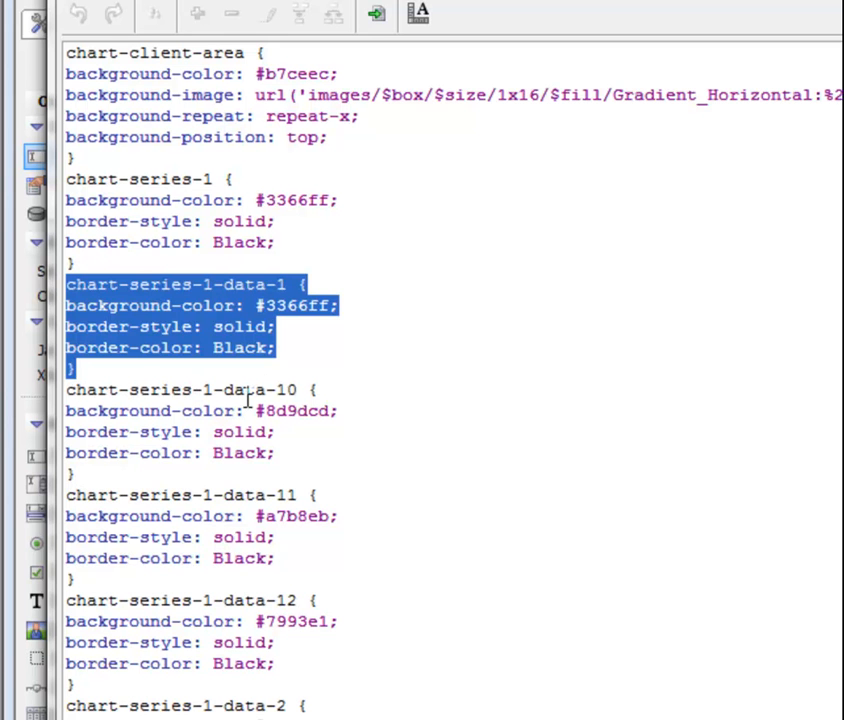
mouse_move(250, 572)
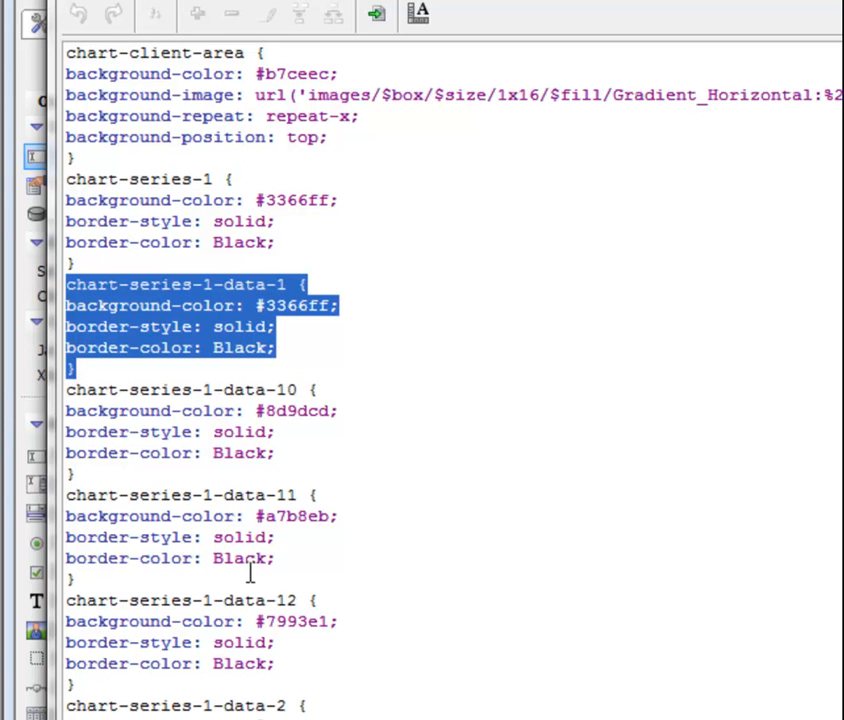
Scroll through the series 1 and series 2 data-point background-colour CSS rules.
scroll(down, 3)
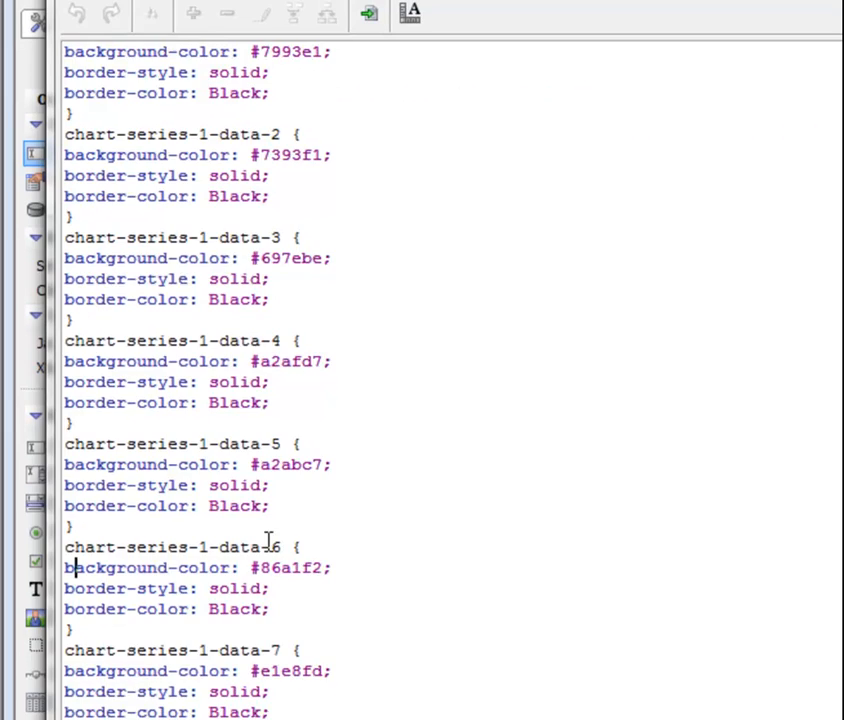
scroll(down, 3)
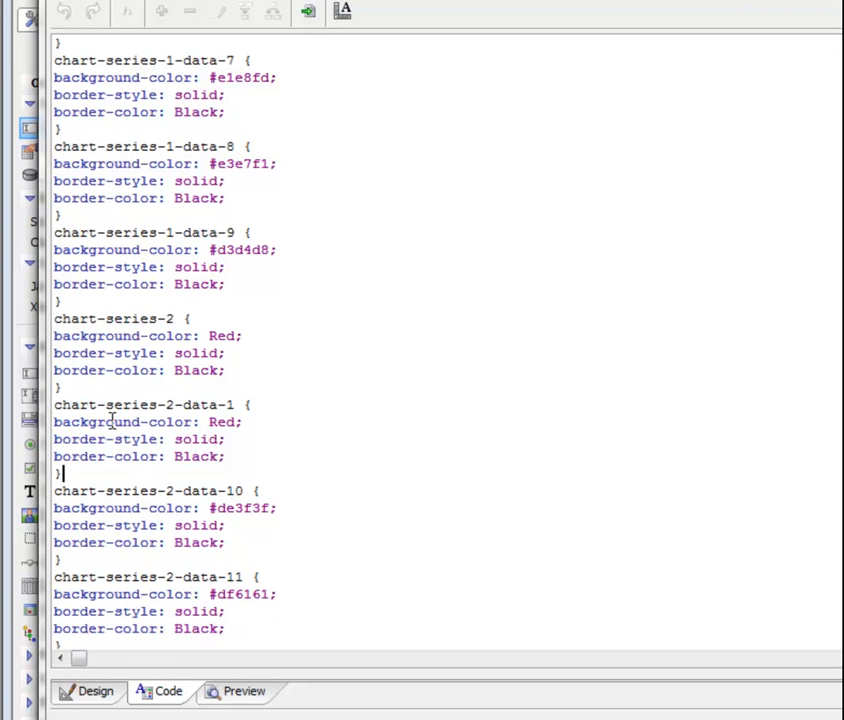
mouse_move(212, 420)
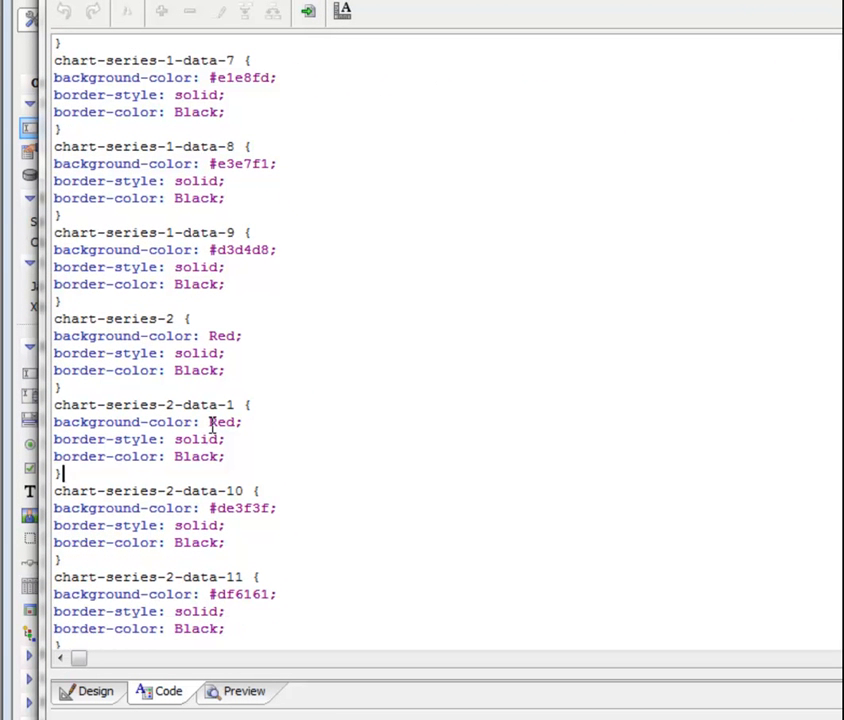